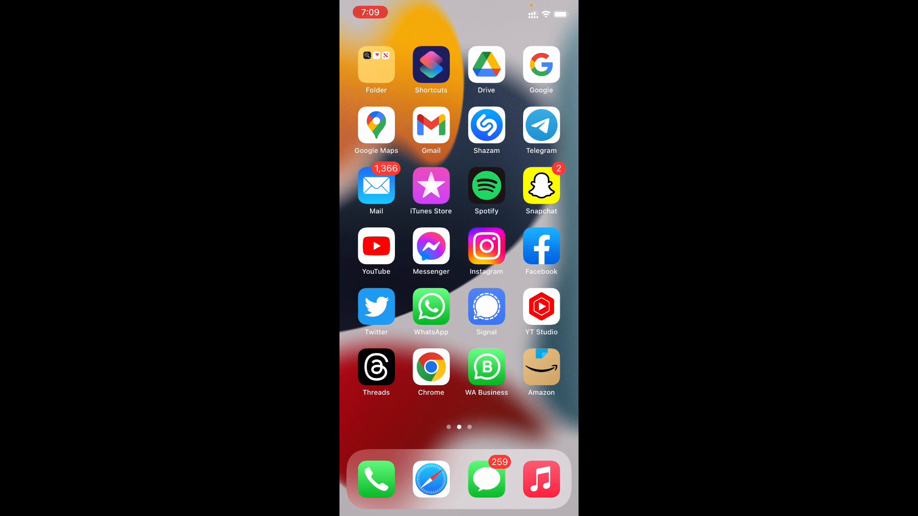
# - Search Google for 'paypal' in Chrome and go to the official PayPal site from the results
pyautogui.hscroll(-3)
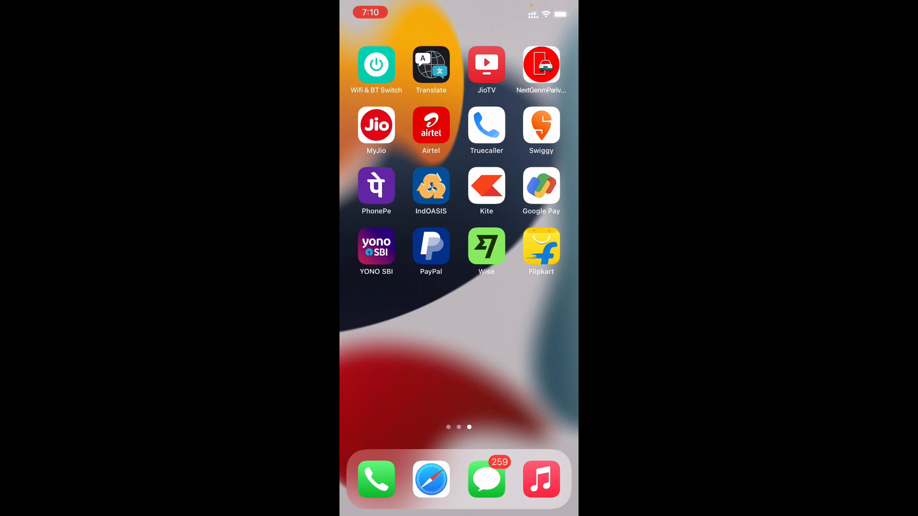
pyautogui.hscroll(-3)
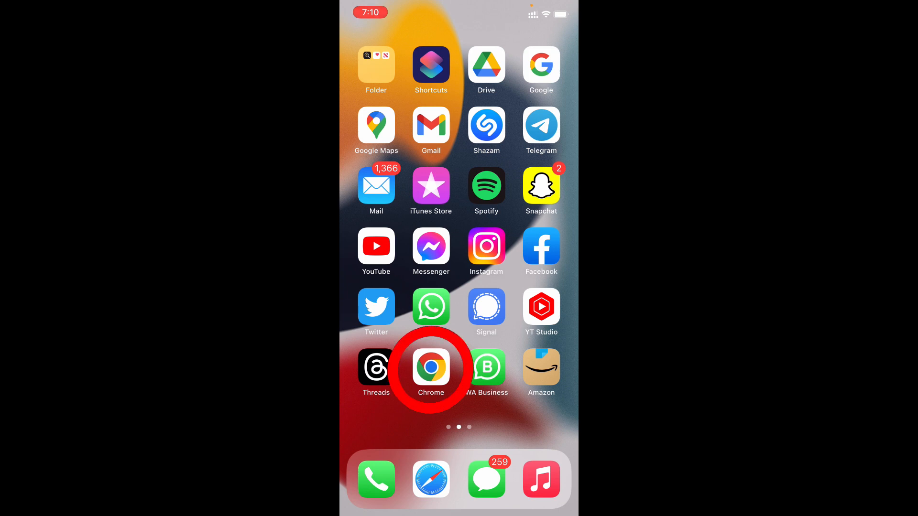
pyautogui.click(430, 369)
pyautogui.write('paypal')
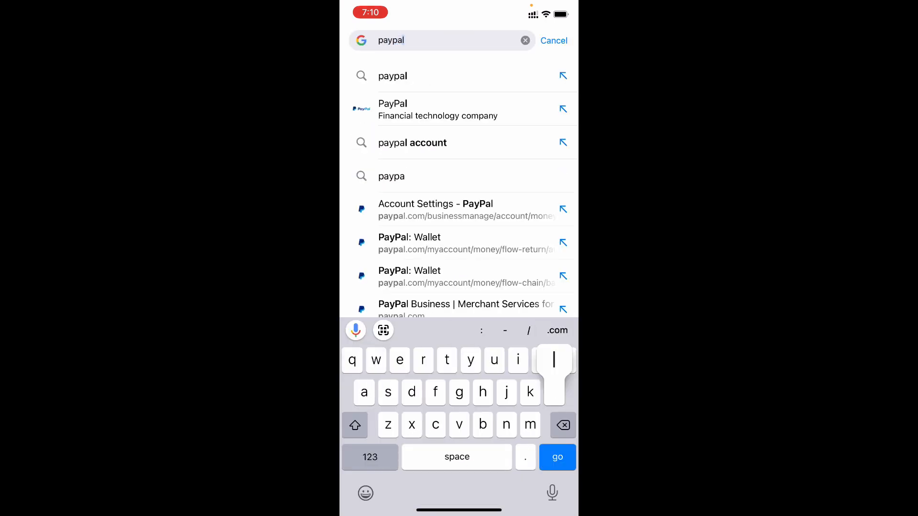
pyautogui.click(557, 457)
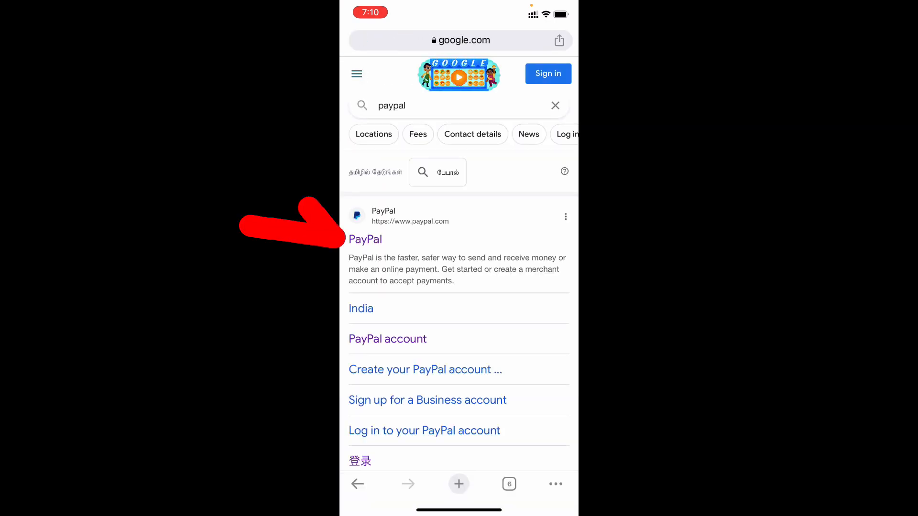
pyautogui.click(365, 239)
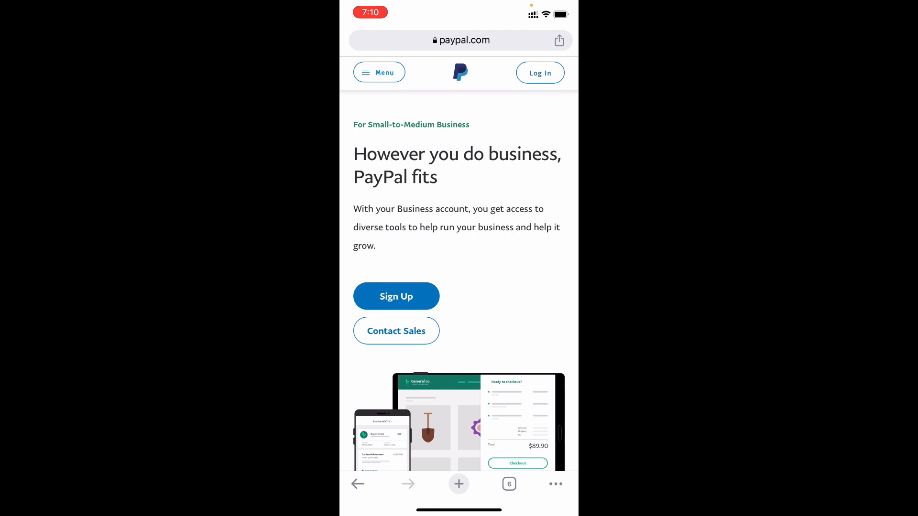
# - Log in with the saved email and password and proceed to the account overview showing $0.00 USD
pyautogui.click(539, 72)
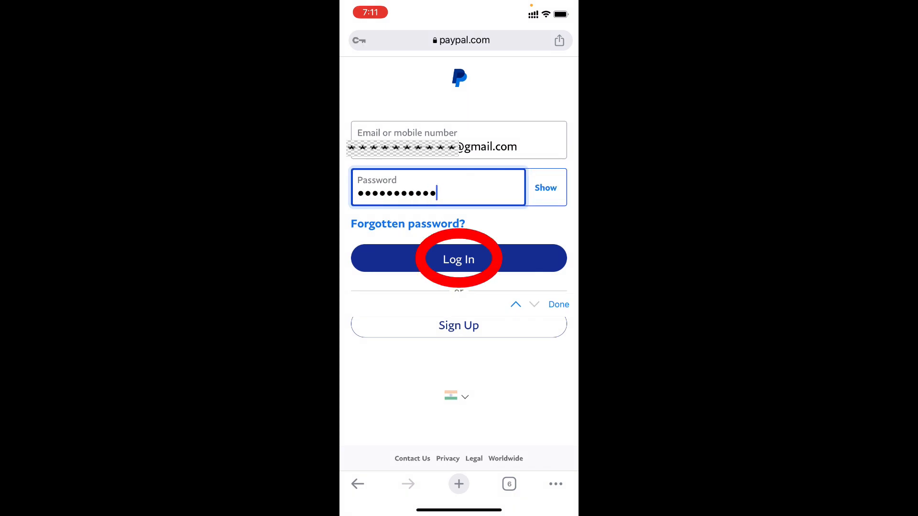
pyautogui.click(458, 259)
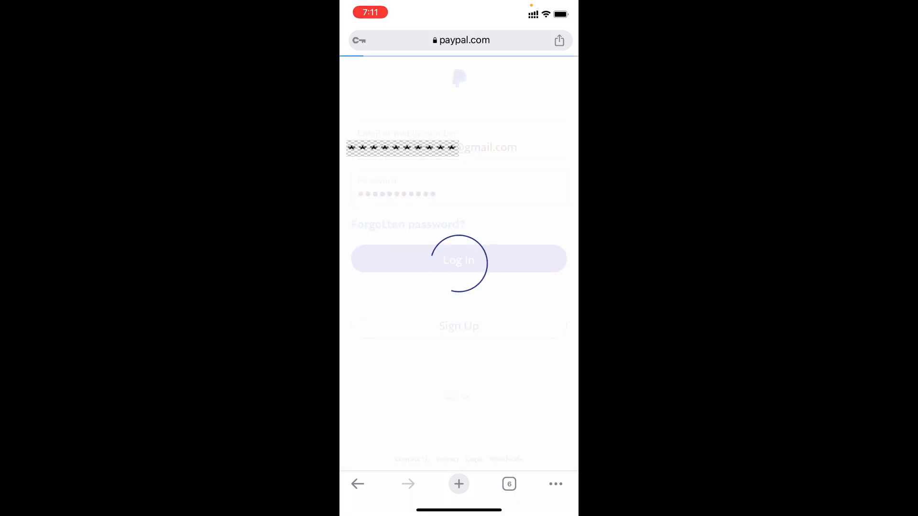
pyautogui.click(458, 260)
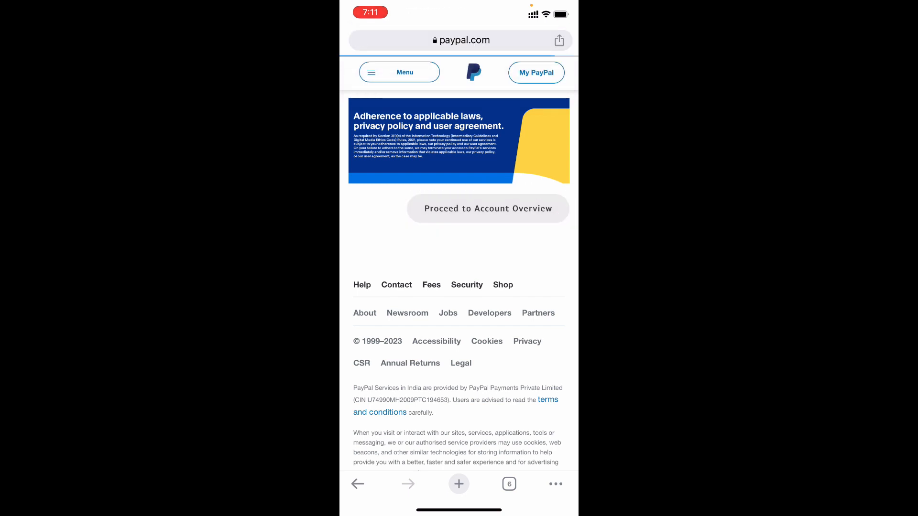
pyautogui.click(487, 209)
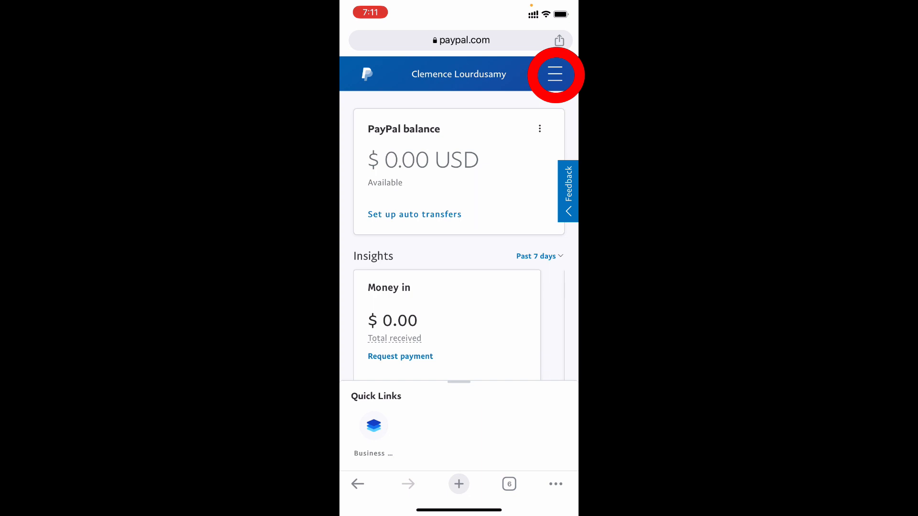
# - Go through Account settings > Account owner information to the Email Address update page
pyautogui.click(554, 75)
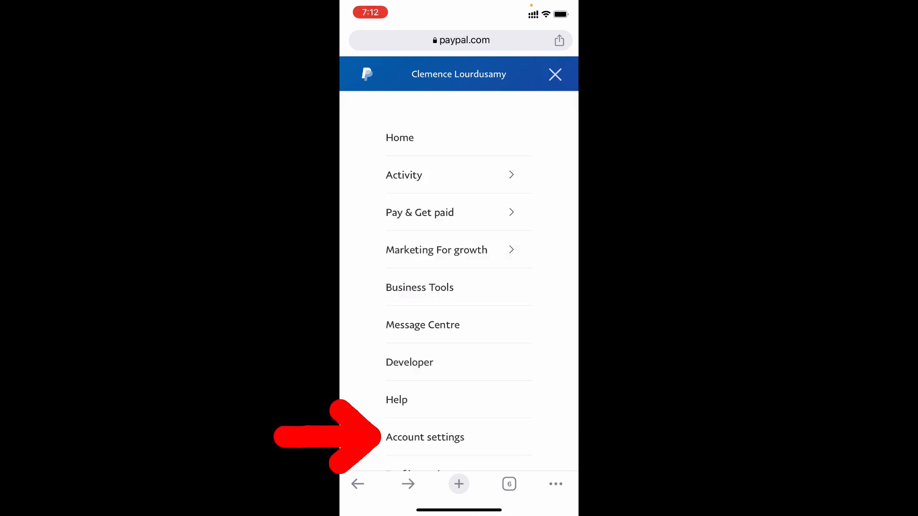
pyautogui.click(554, 74)
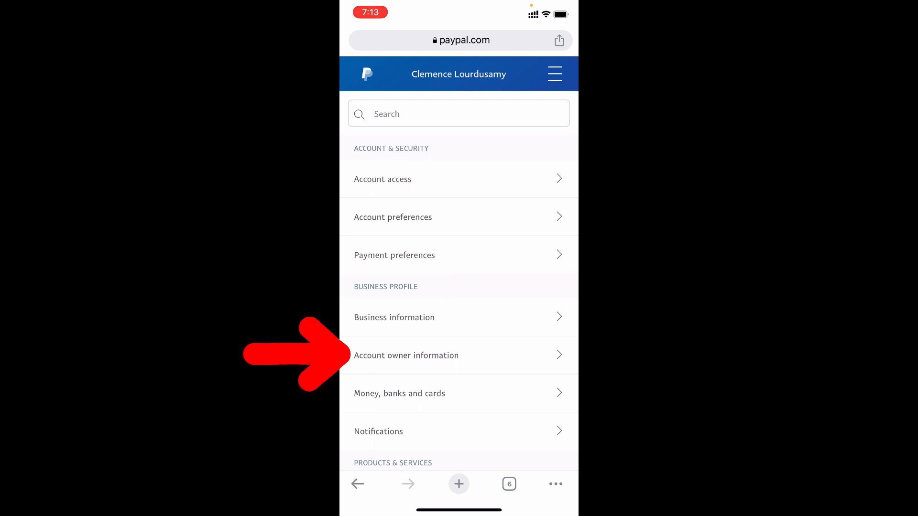
pyautogui.click(405, 355)
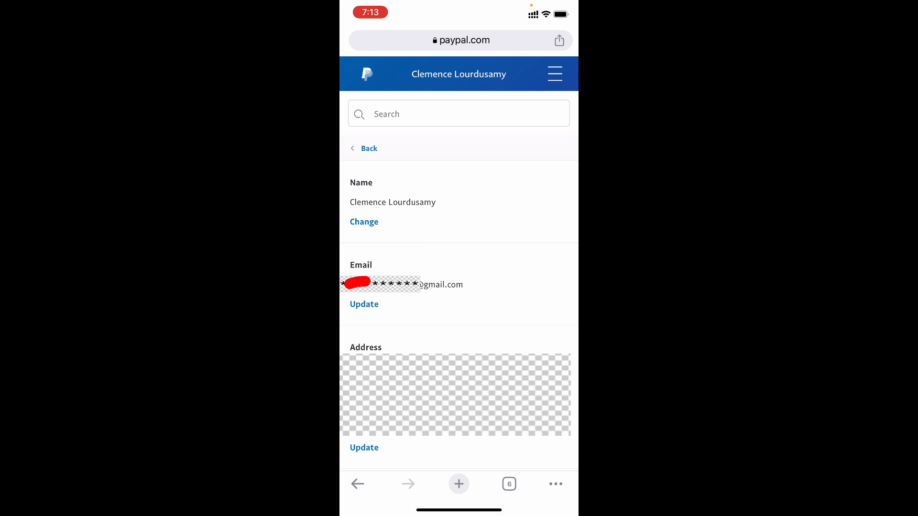
pyautogui.click(365, 304)
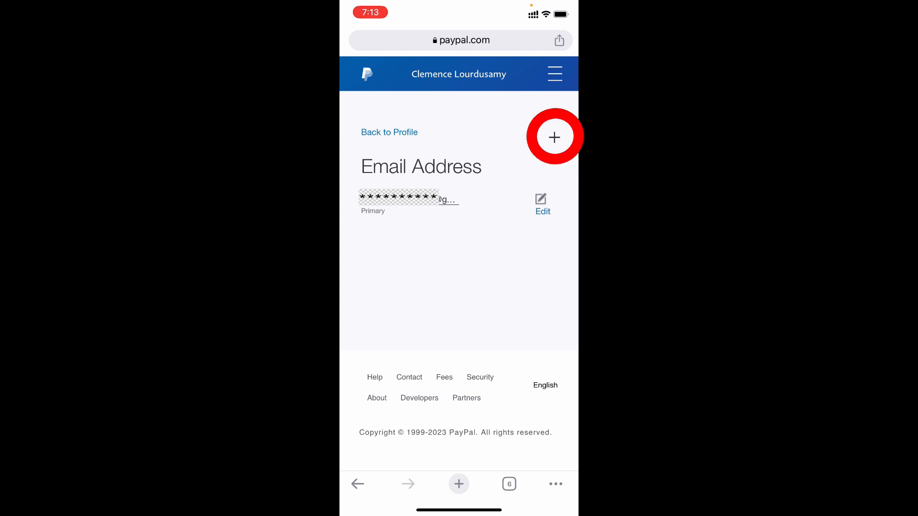
# - Add the new gmail.com address to the account and return to the home screen
pyautogui.click(553, 137)
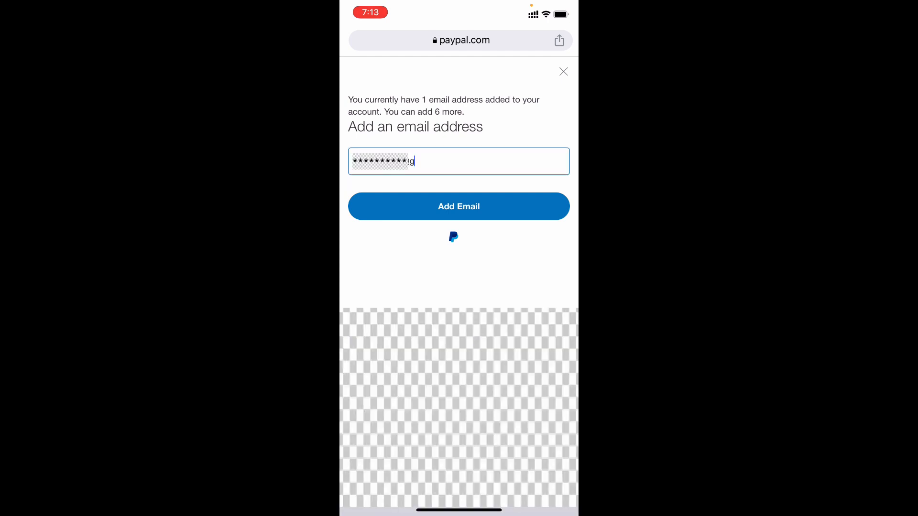
pyautogui.write('mail.com')
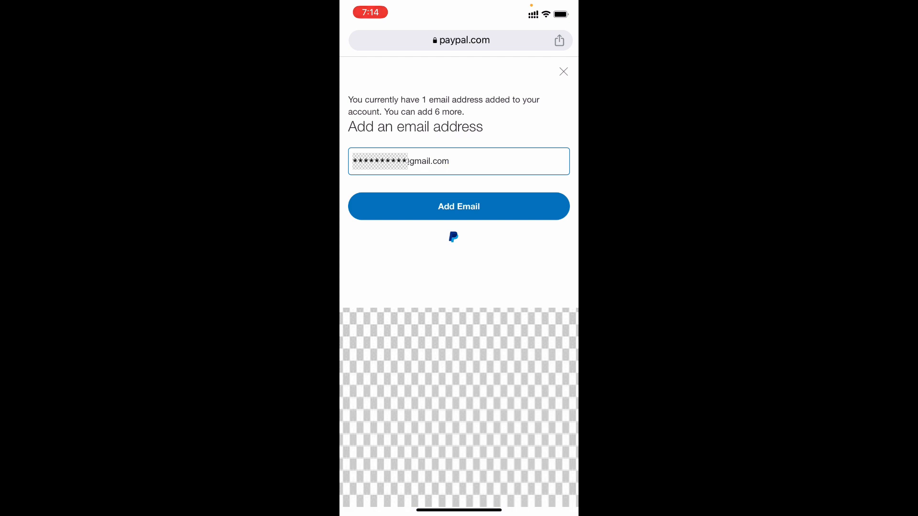
pyautogui.click(458, 207)
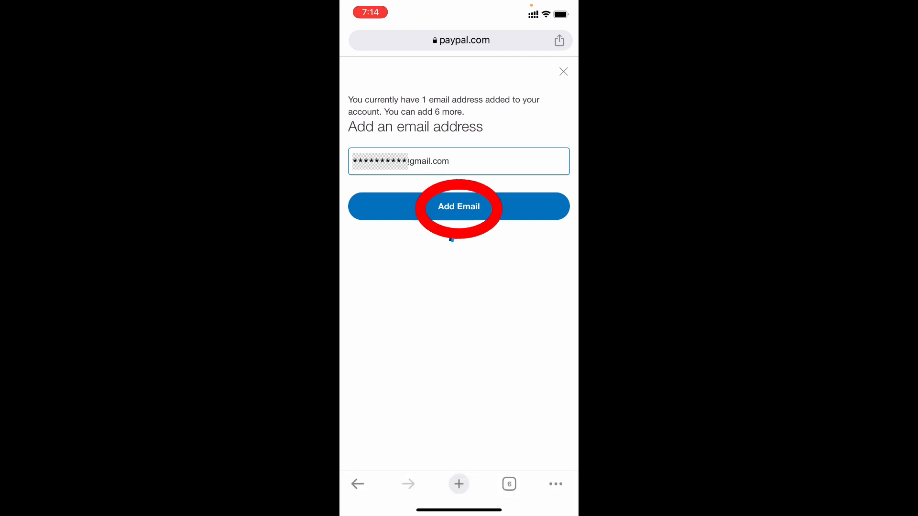
pyautogui.click(458, 207)
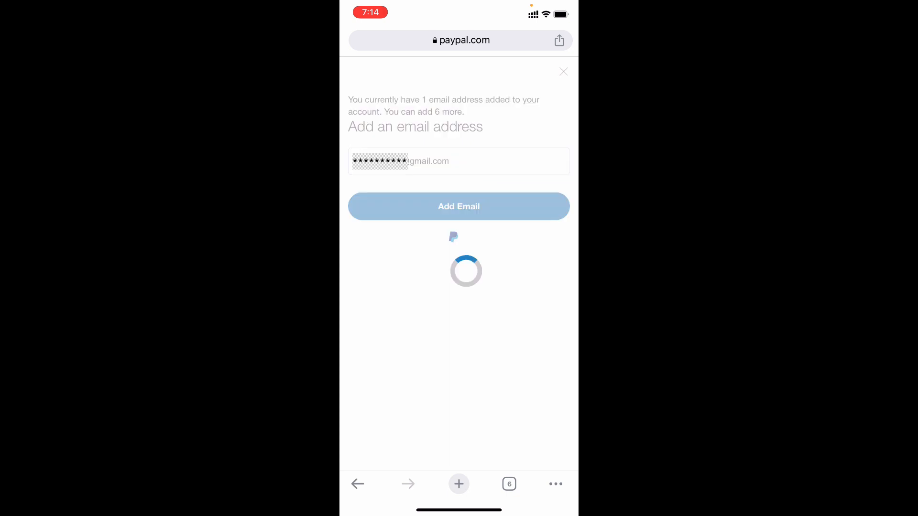
pyautogui.click(458, 206)
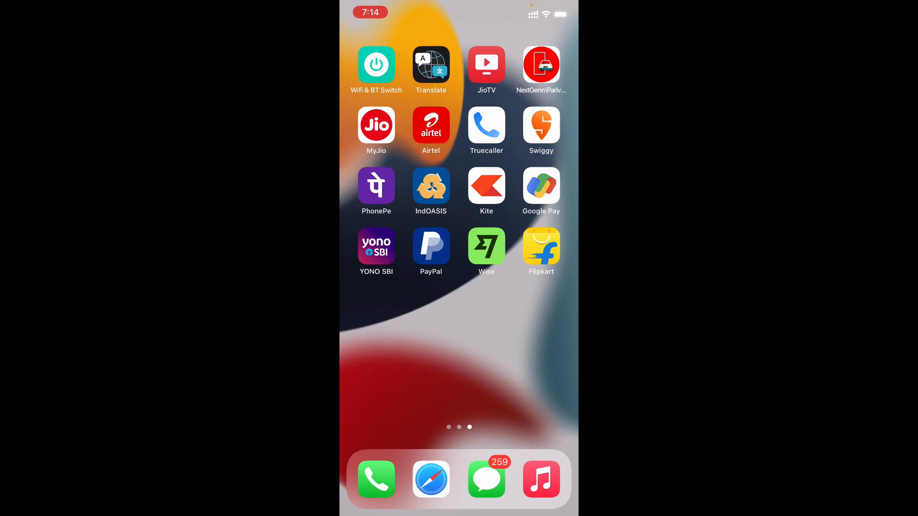
# - From the PayPal confirmation email in Gmail, reach the confirm-email login and enter the password
pyautogui.hscroll(-3)
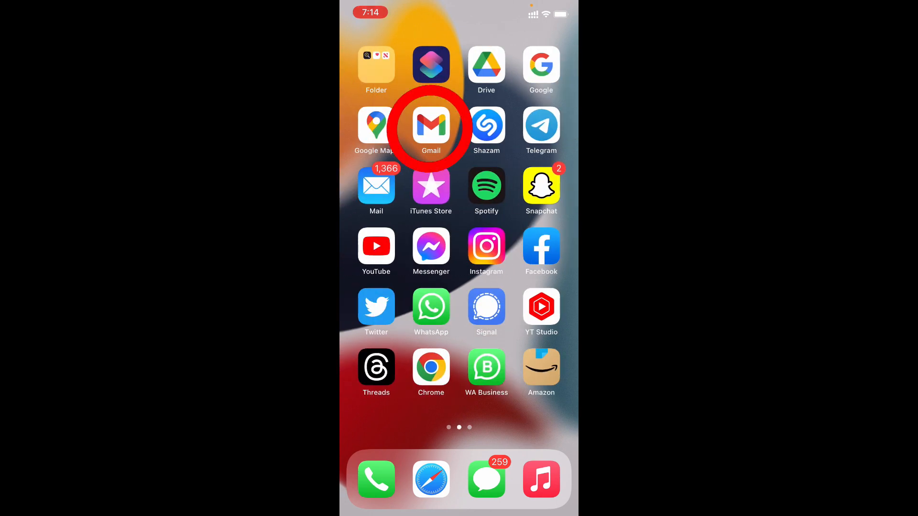
pyautogui.click(431, 124)
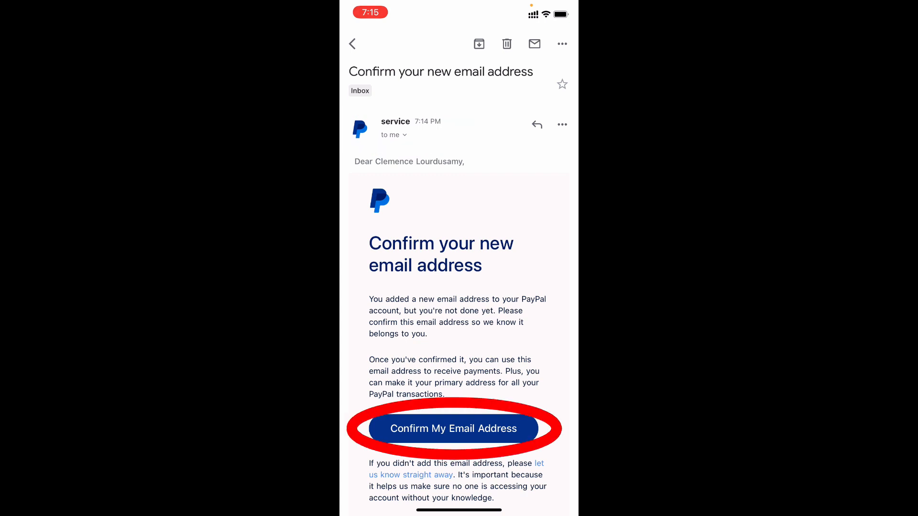
pyautogui.click(453, 429)
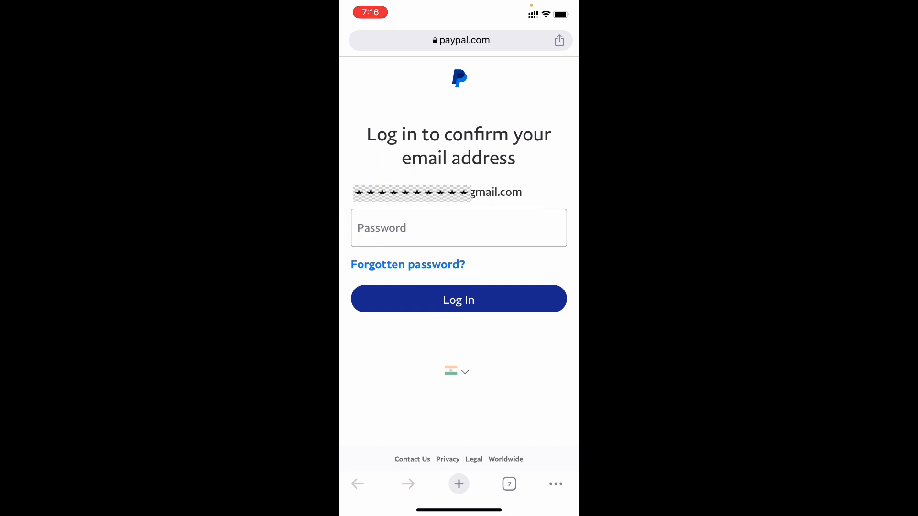
pyautogui.click(458, 228)
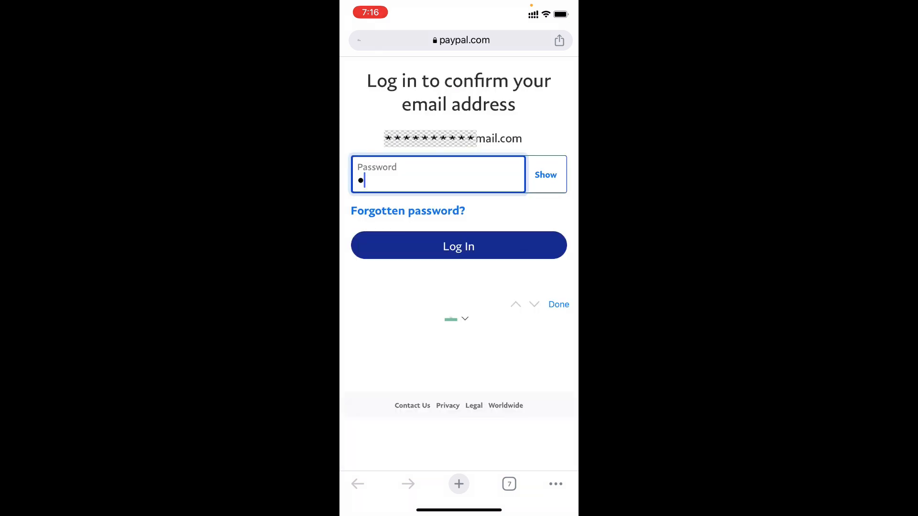
pyautogui.write('password')
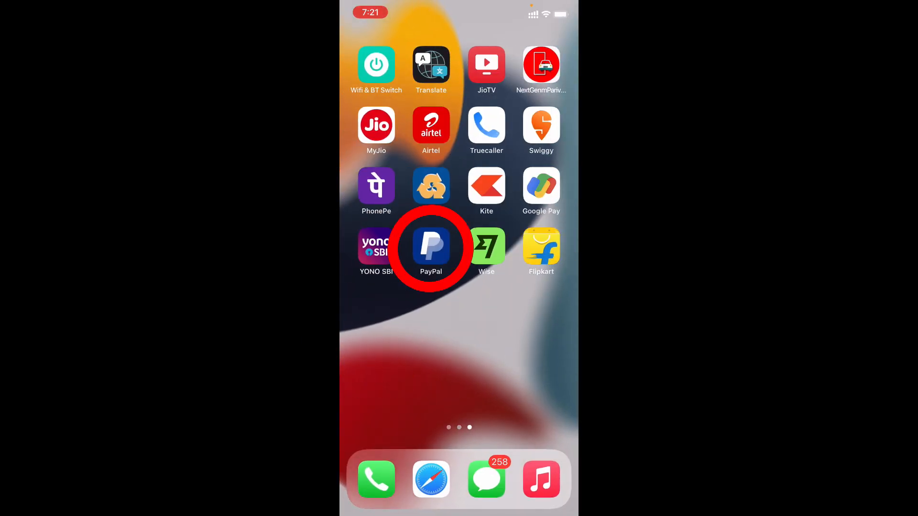
# - From the PayPal app profile, start confirming the unconfirmed email and request a one-time code by email instead
pyautogui.click(432, 246)
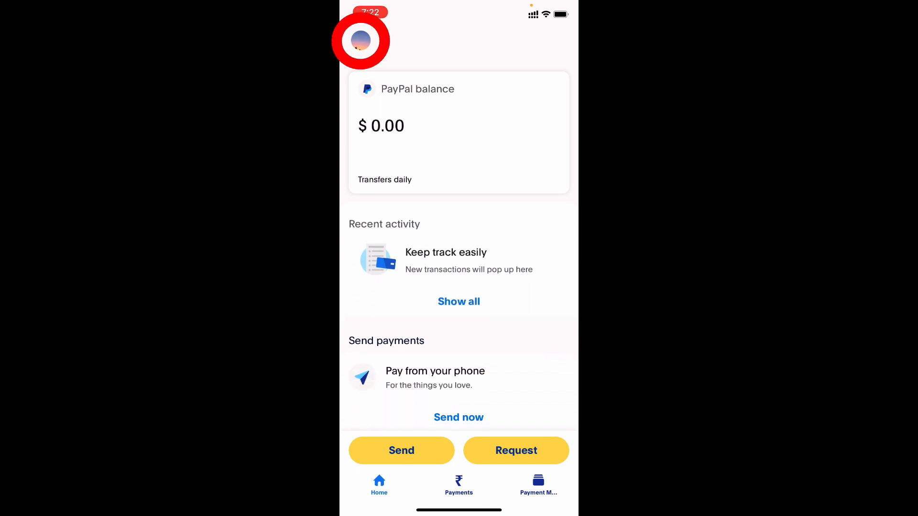
pyautogui.click(361, 40)
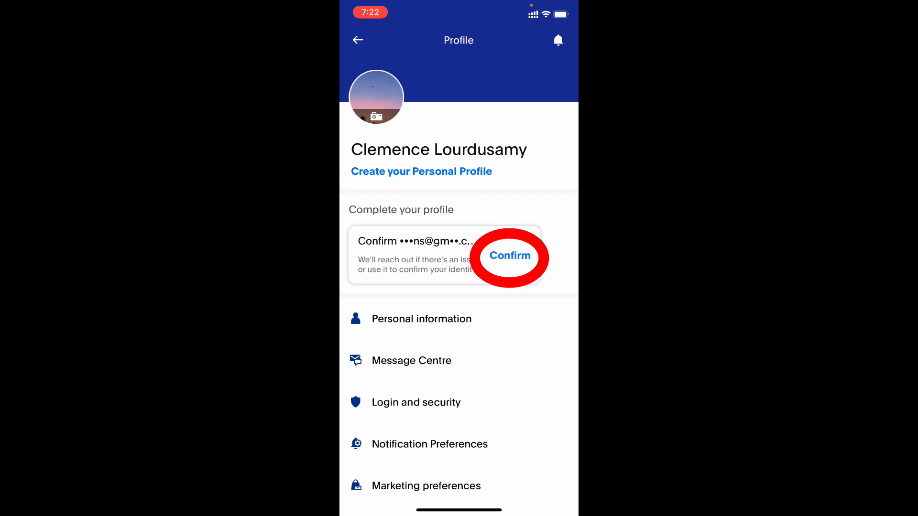
pyautogui.click(510, 256)
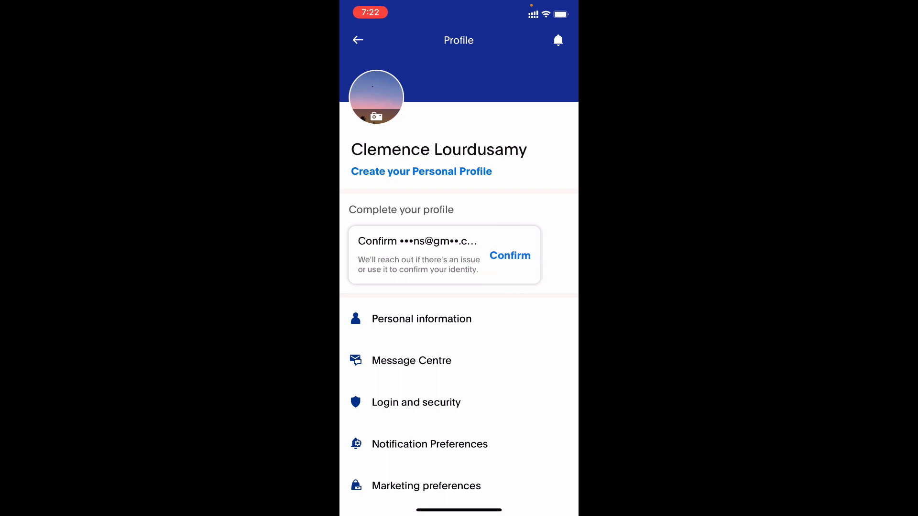
pyautogui.click(509, 256)
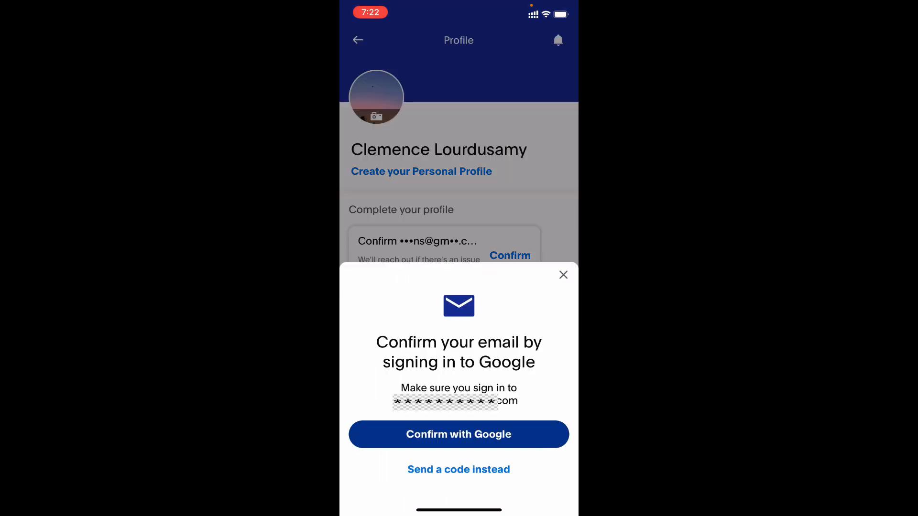
pyautogui.click(458, 434)
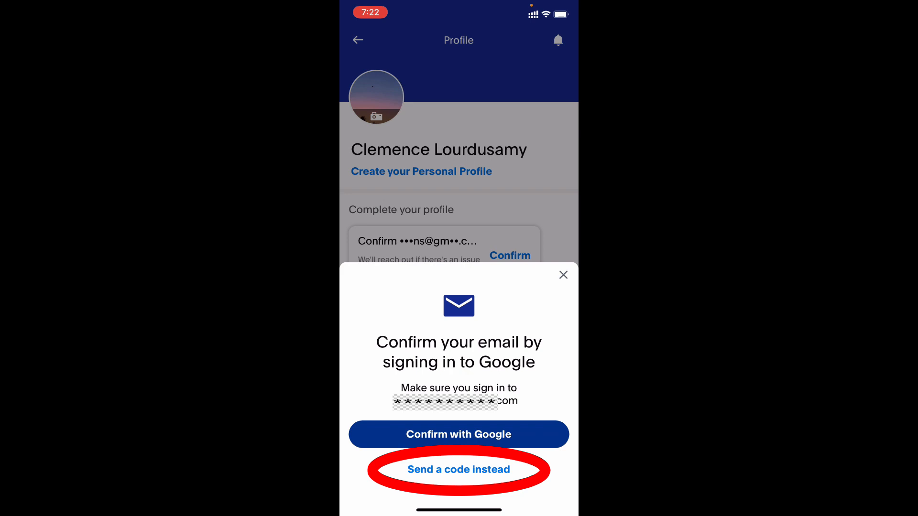
pyautogui.click(458, 470)
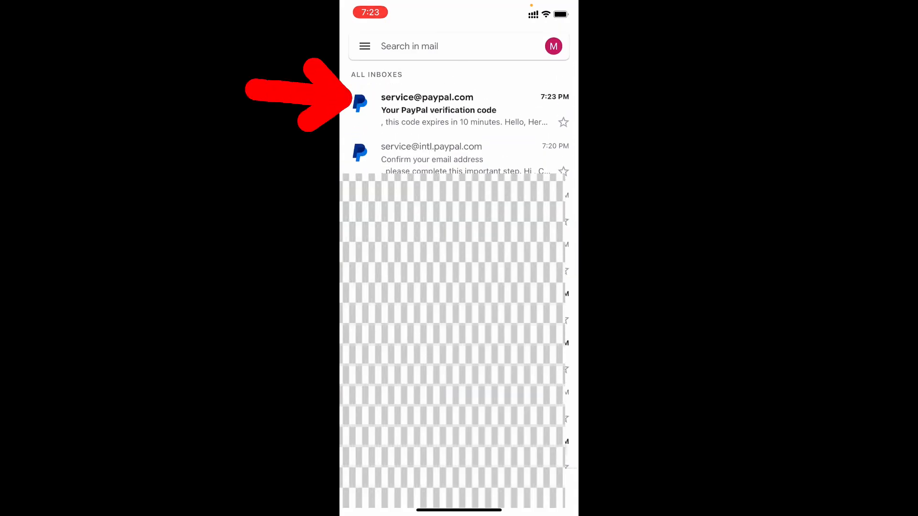
pyautogui.click(439, 109)
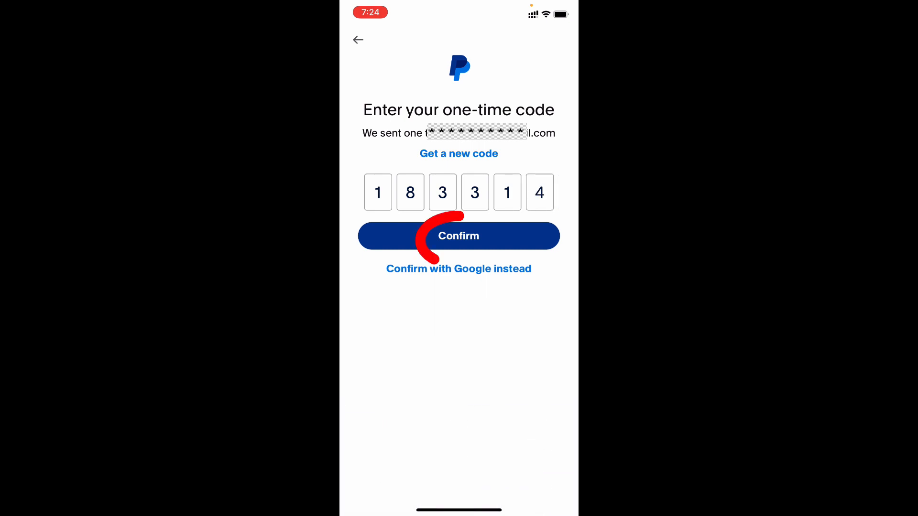
pyautogui.click(458, 236)
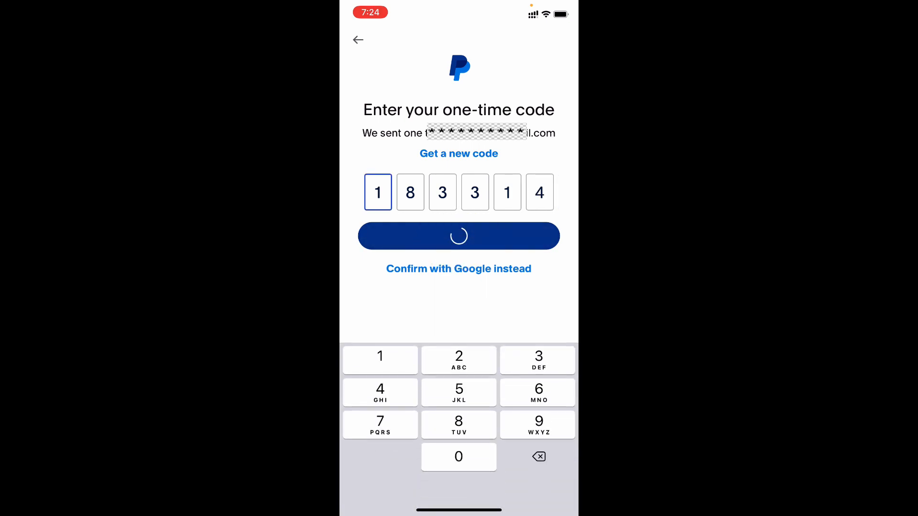
pyautogui.click(458, 236)
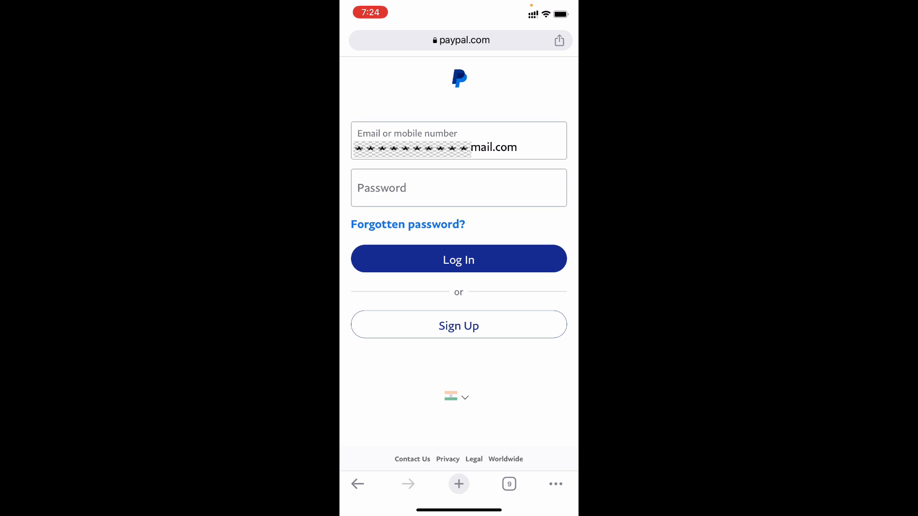
# - Log back in on paypal.com with the account password
pyautogui.click(458, 187)
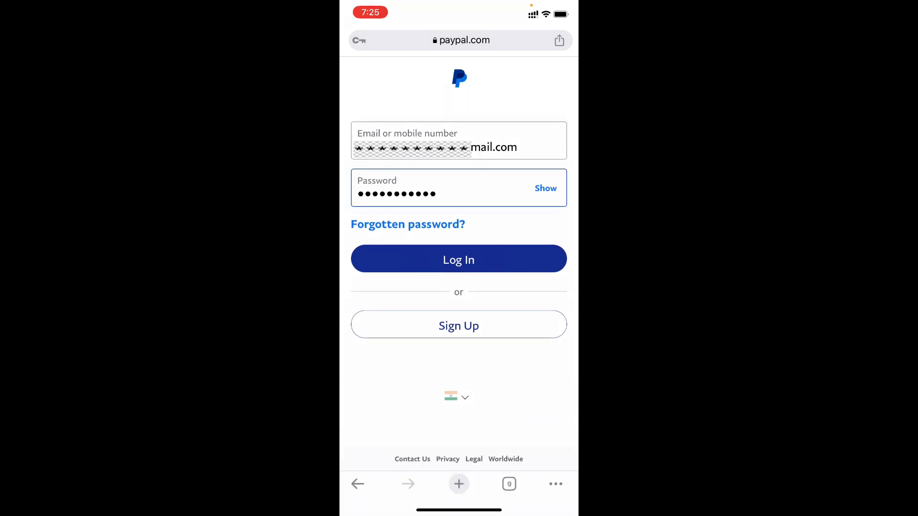
pyautogui.click(458, 259)
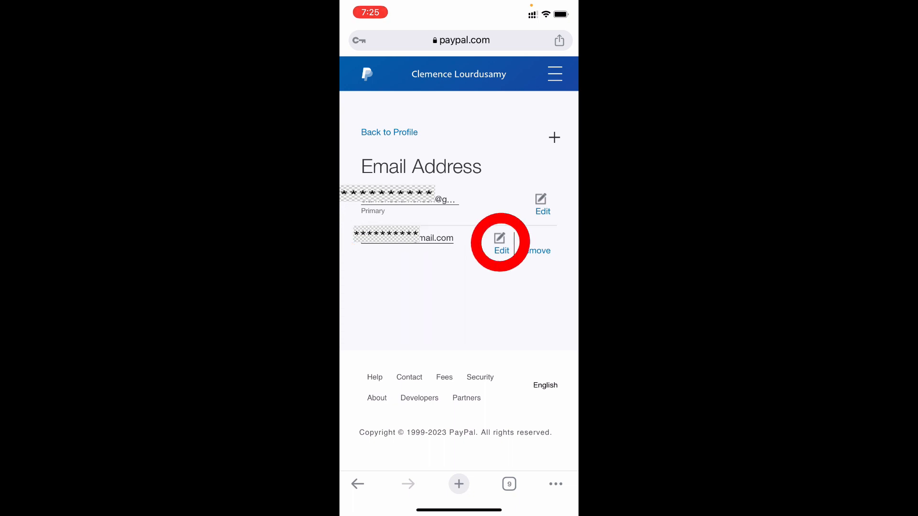
# - Edit the newer gmail.com address, tick 'Make this my primary email address' and save the change
pyautogui.click(501, 242)
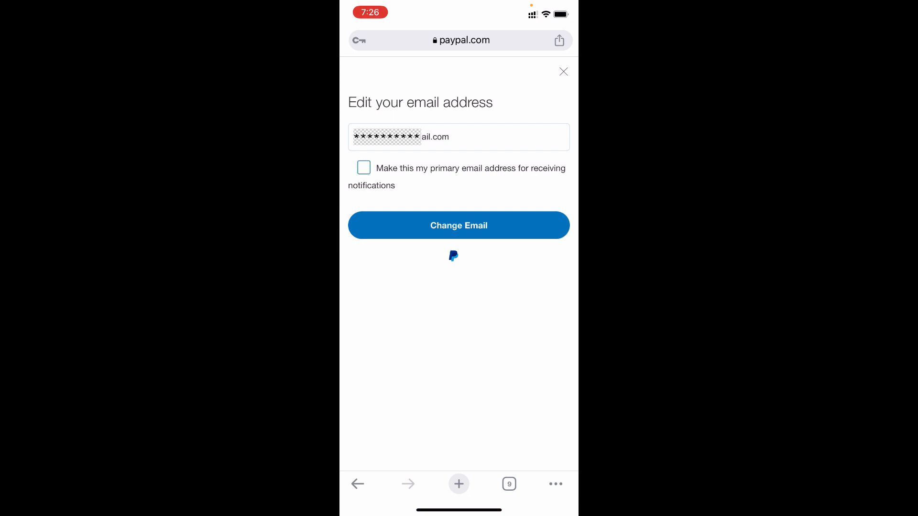
pyautogui.click(363, 168)
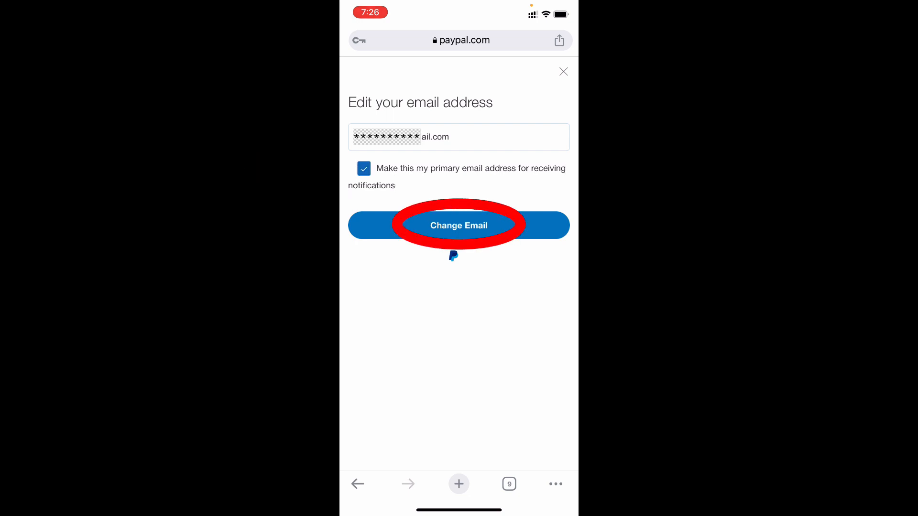
pyautogui.click(458, 225)
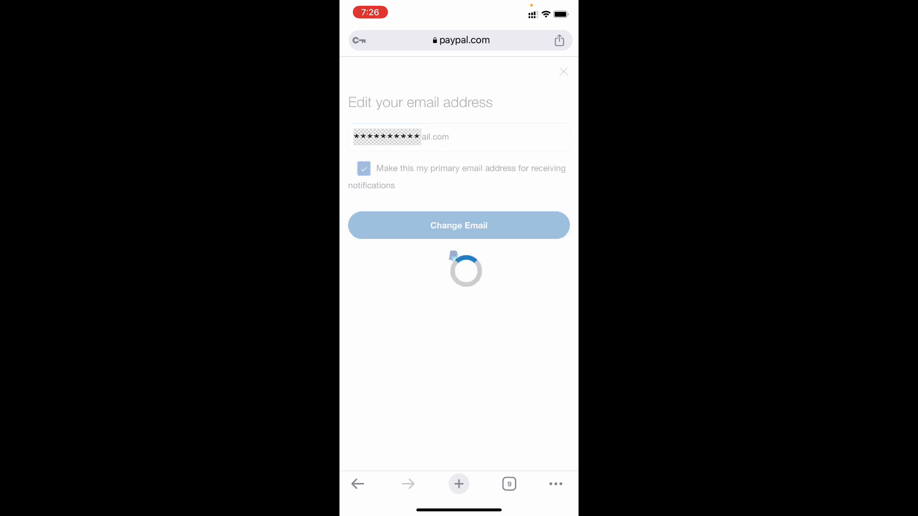
pyautogui.click(458, 225)
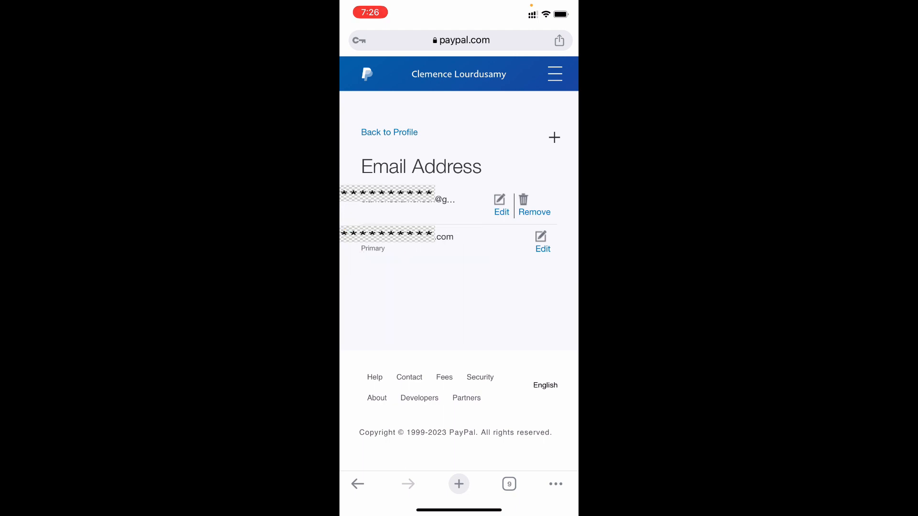
pyautogui.click(534, 204)
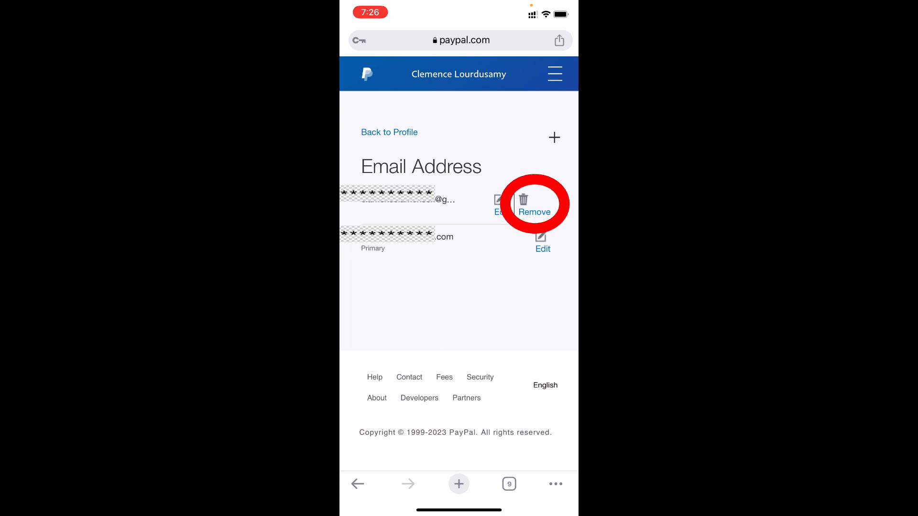
# - Remove the old email address so only the new primary remains
pyautogui.click(534, 204)
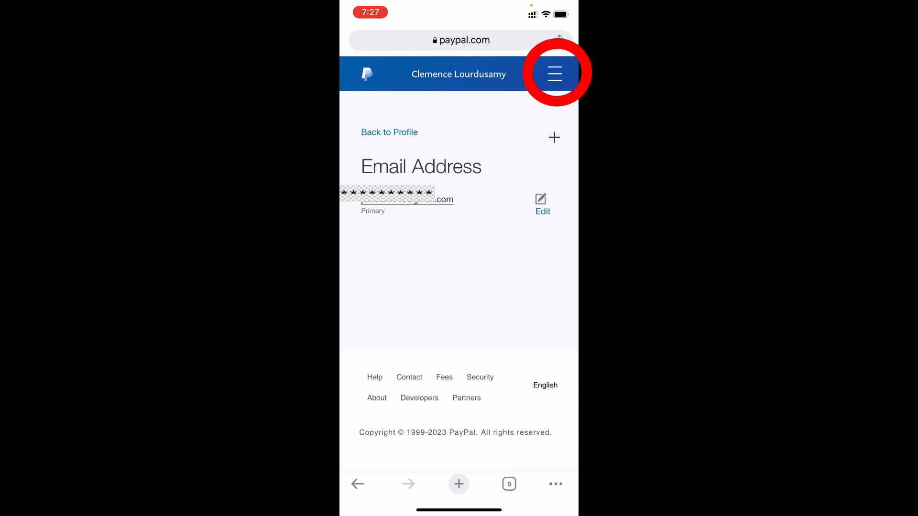
pyautogui.click(553, 74)
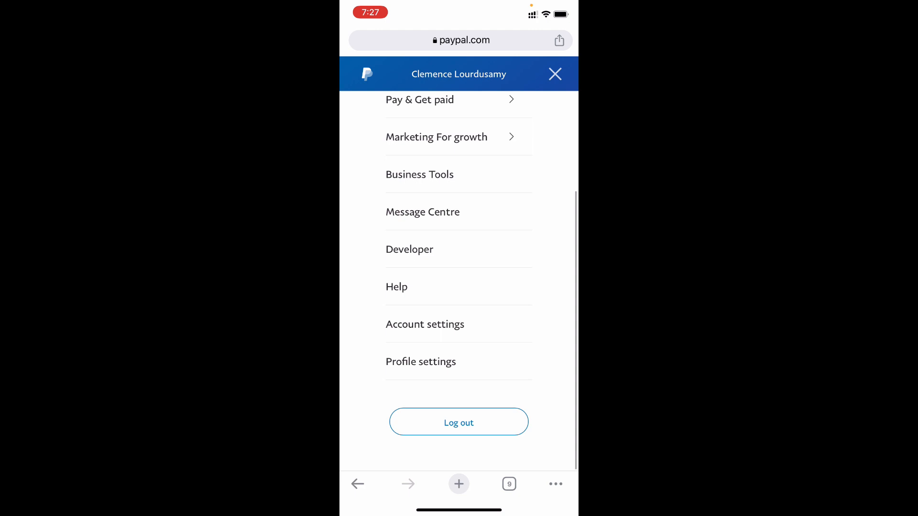
# - Log out, sign back in with the new email address, and proceed to the account overview
pyautogui.click(555, 74)
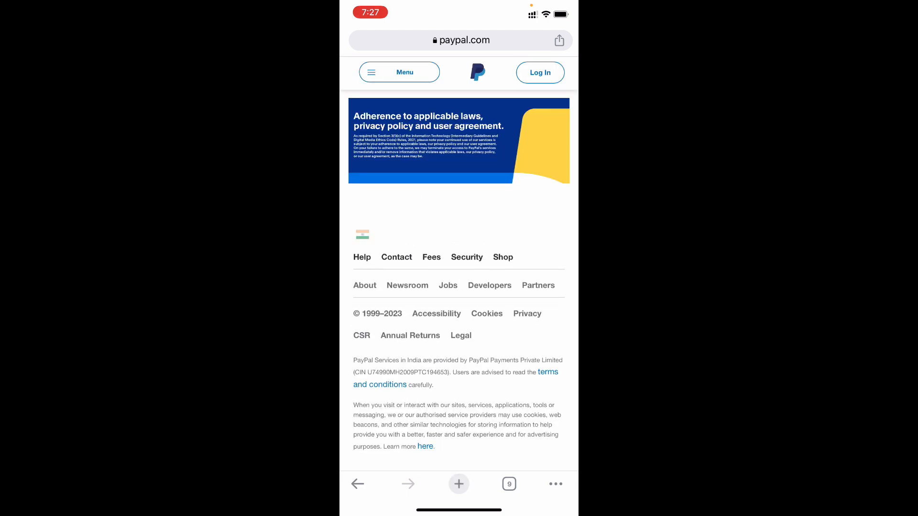
pyautogui.click(539, 72)
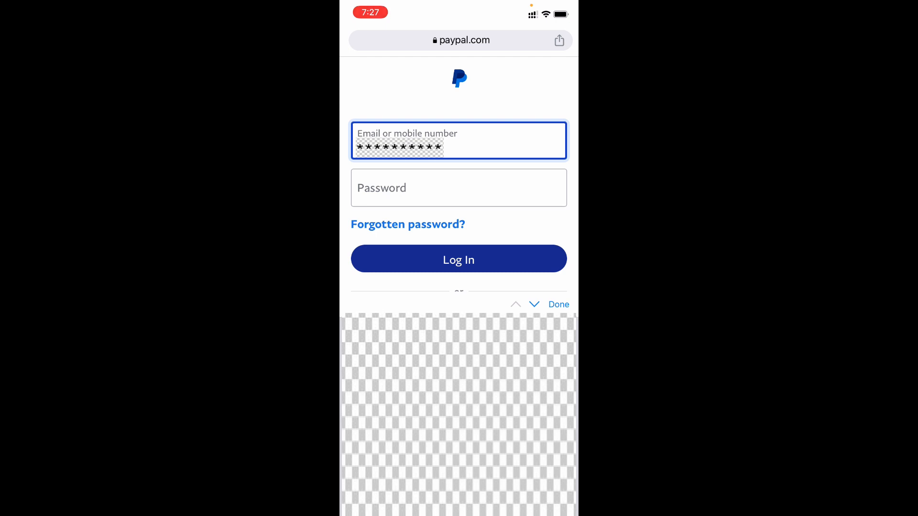
pyautogui.write('ail.com')
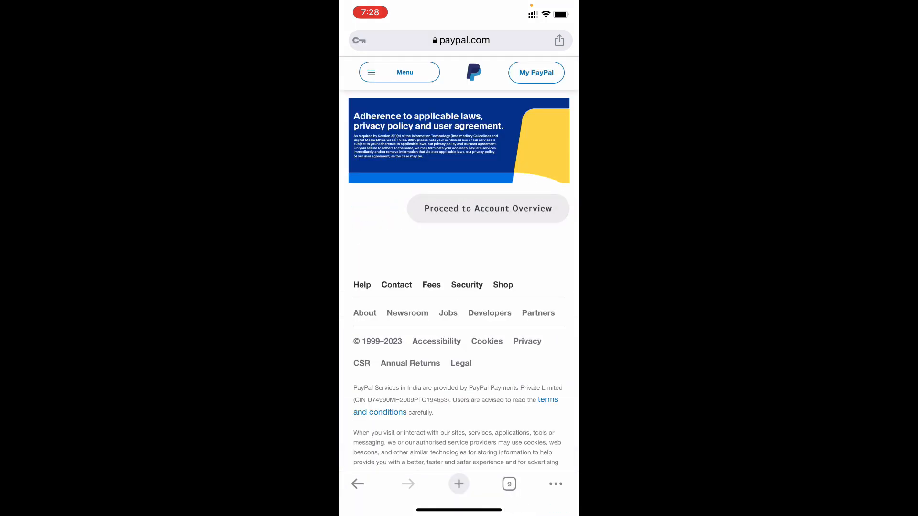
pyautogui.click(488, 209)
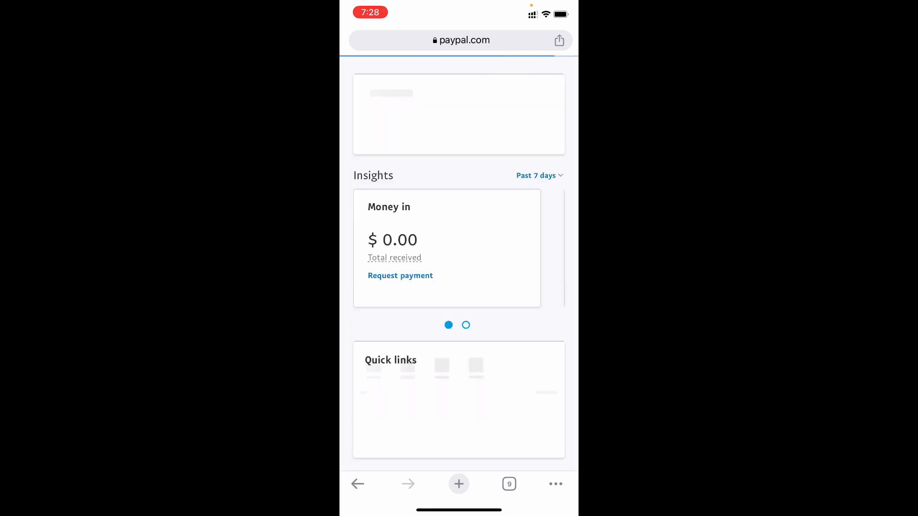